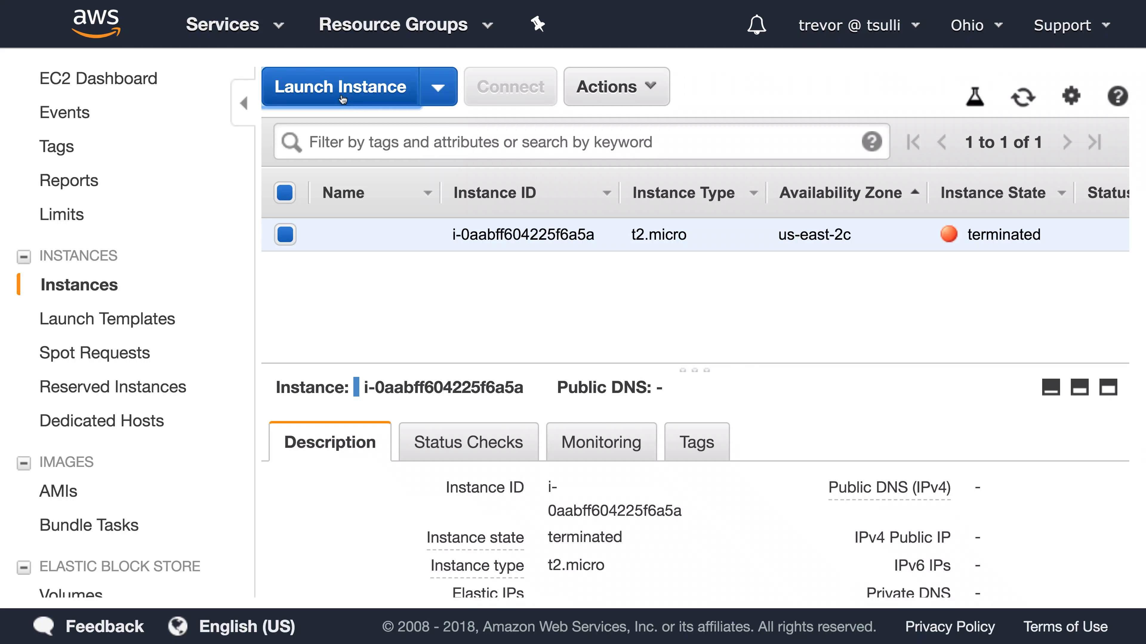
Begin launching a new EC2 instance from the Instances page.
{"action": "left_click", "coordinate": [339, 86]}
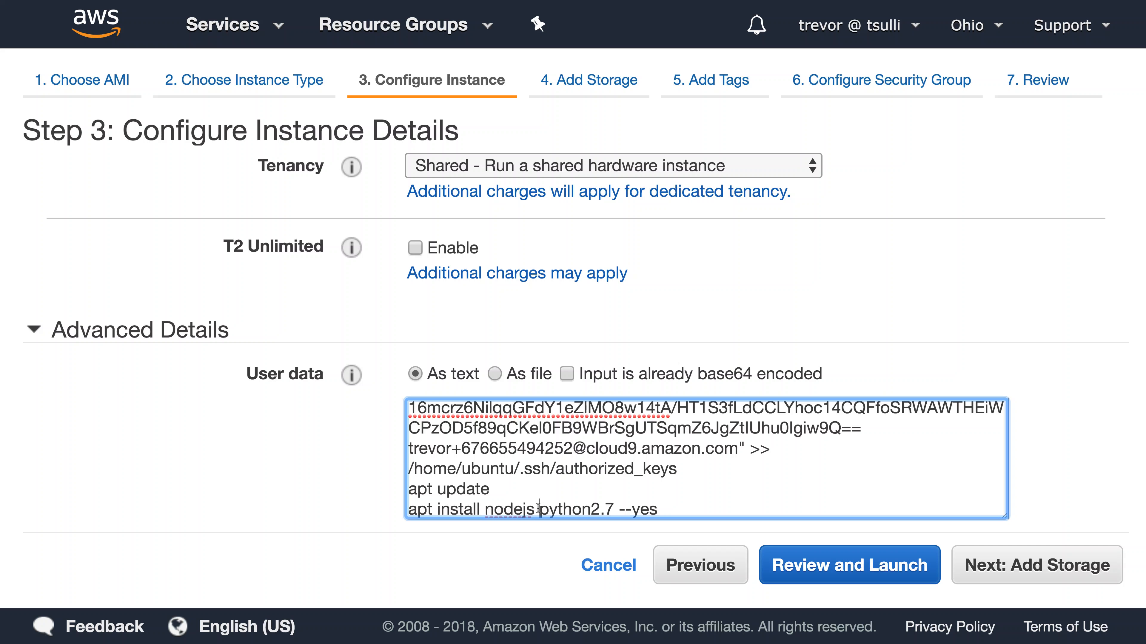
Advance to Add Storage and inspect the root volume's 8 GiB size field.
{"action": "left_click", "coordinate": [1035, 565]}
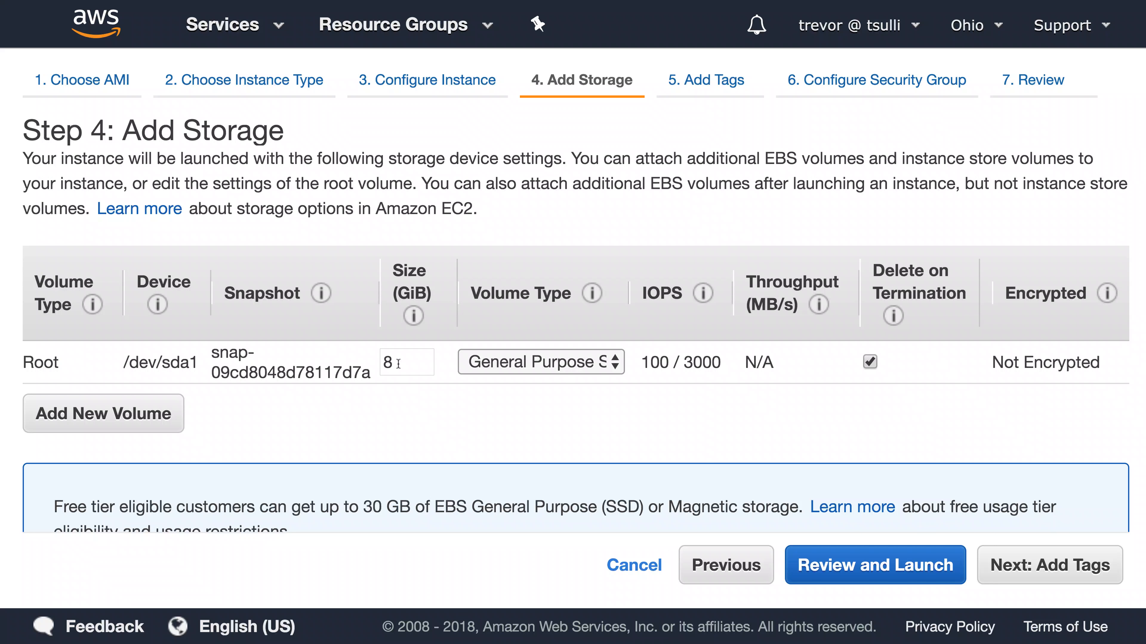
{"action": "left_click", "coordinate": [406, 362]}
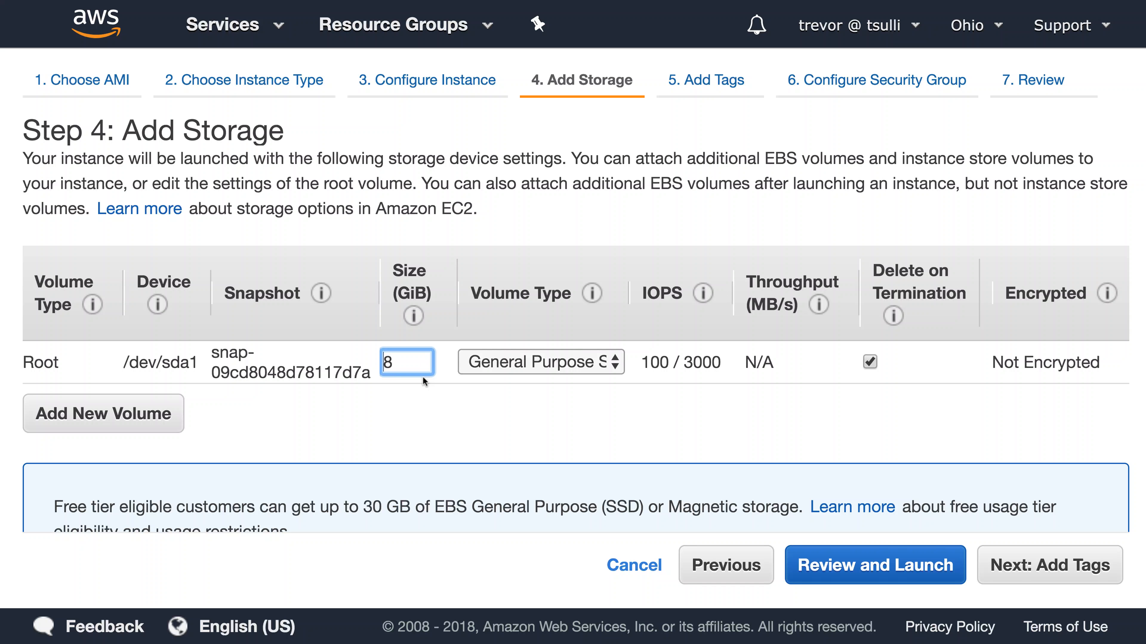
{"action": "mouse_move", "coordinate": [946, 595]}
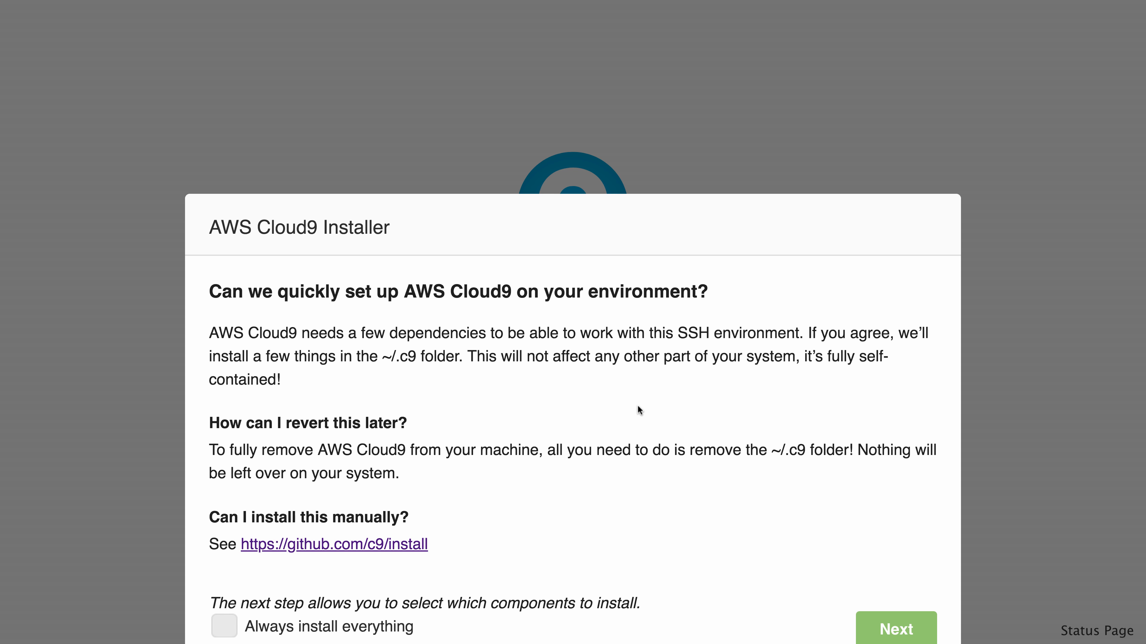
Choose 'Always install everything' in the Cloud9 Installer and finish the installation.
{"action": "left_click", "coordinate": [224, 626]}
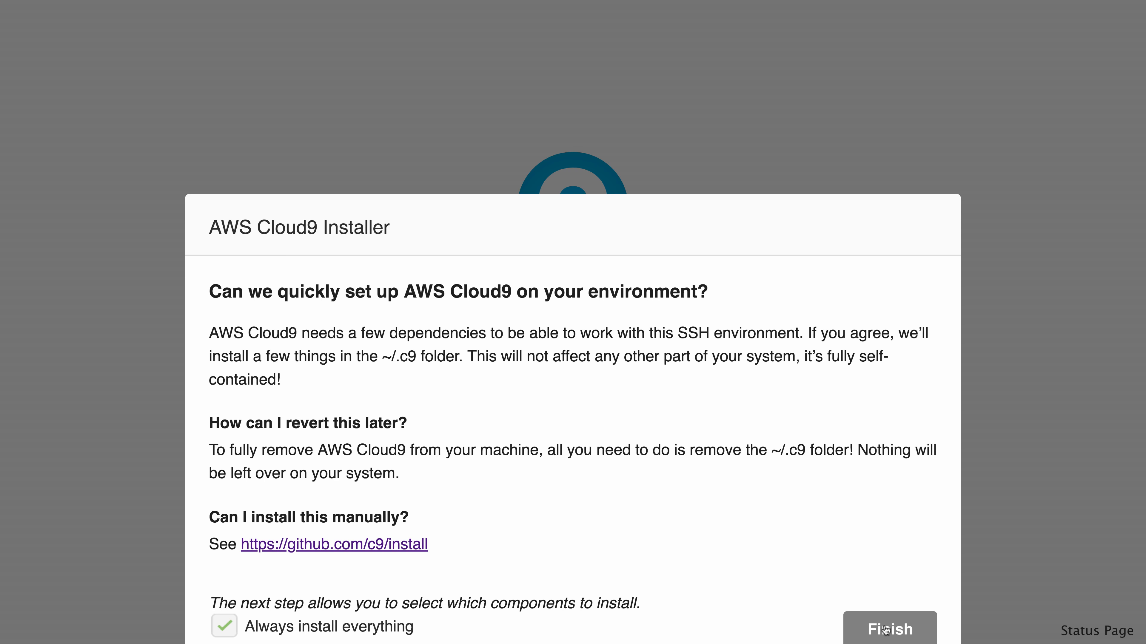
{"action": "left_click", "coordinate": [889, 629]}
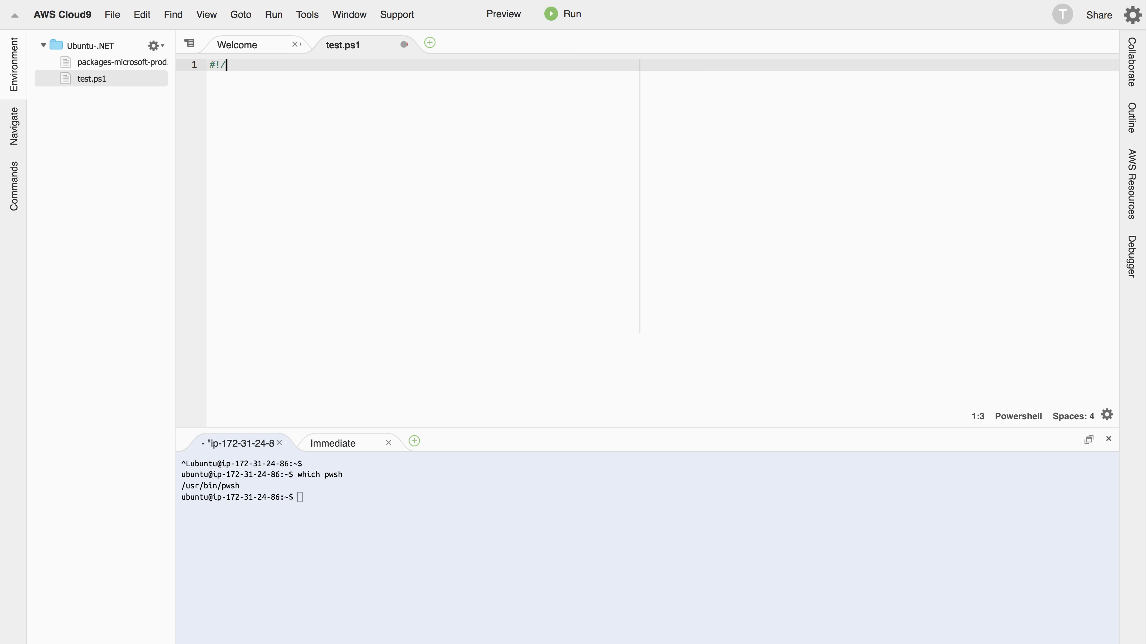
Write test.ps1 with a #!/usr/bin/pwsh shebang, Get-Module, and Write-Host -Object Finished.
{"action": "type", "text": "usr/bin/pwsh"}
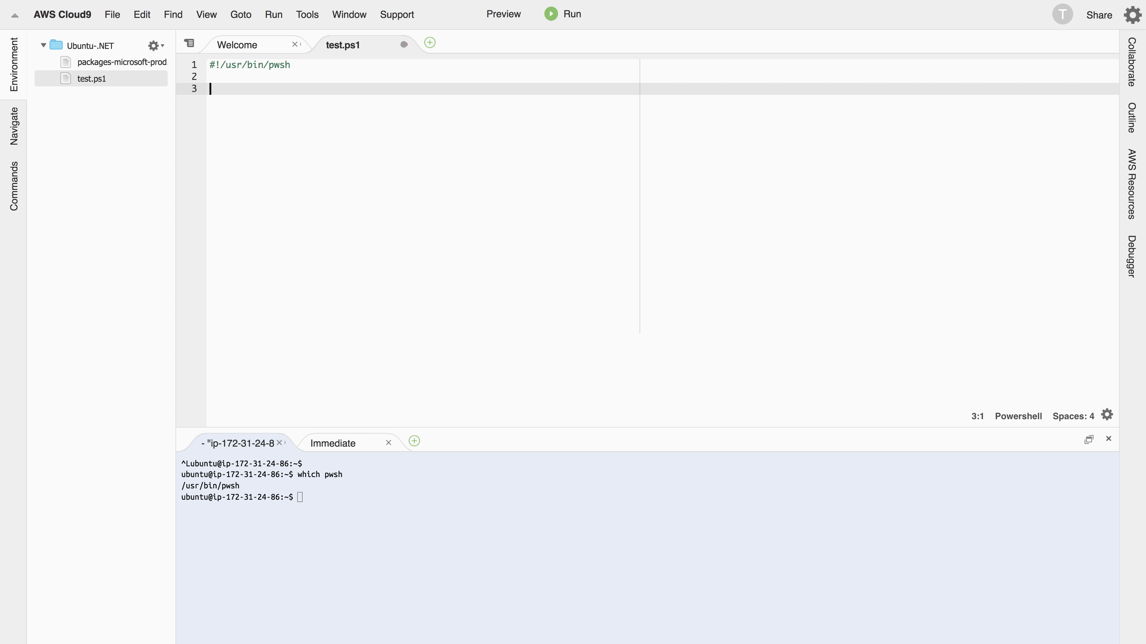
{"action": "type", "text": "Get-Module"}
{"action": "type", "text": "W"}
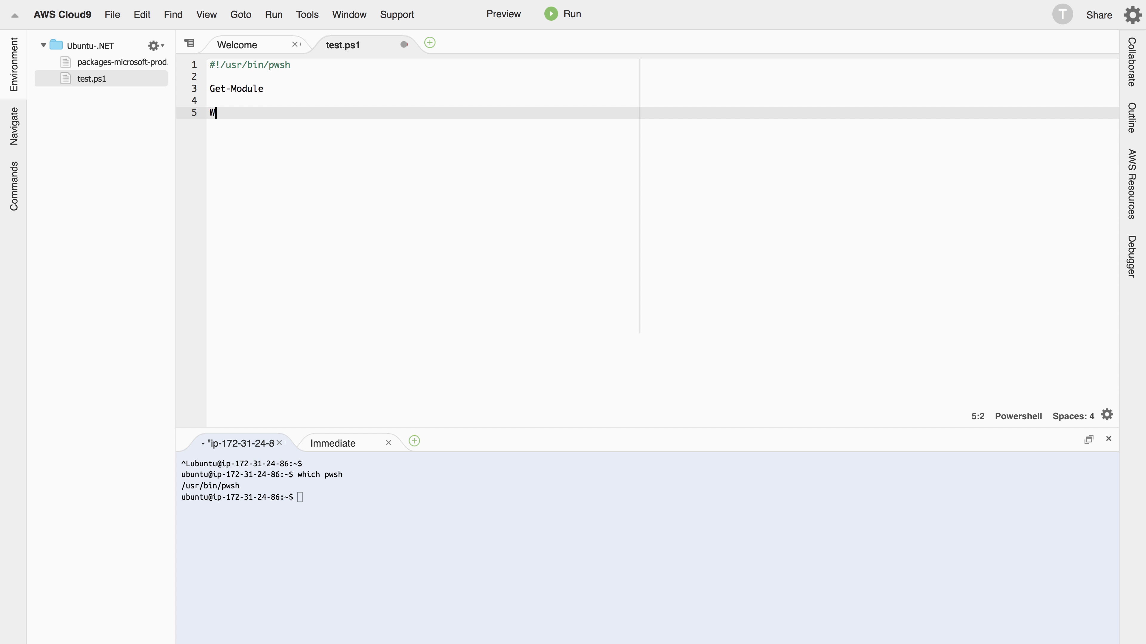
{"action": "type", "text": "rite-Host -O"}
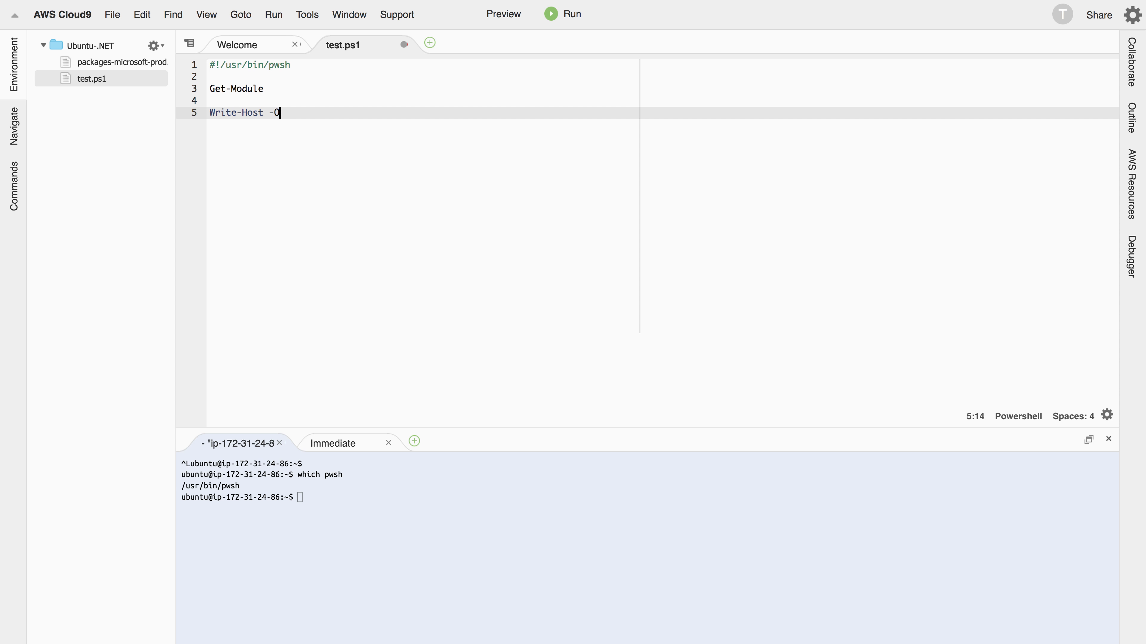
{"action": "type", "text": "bject"}
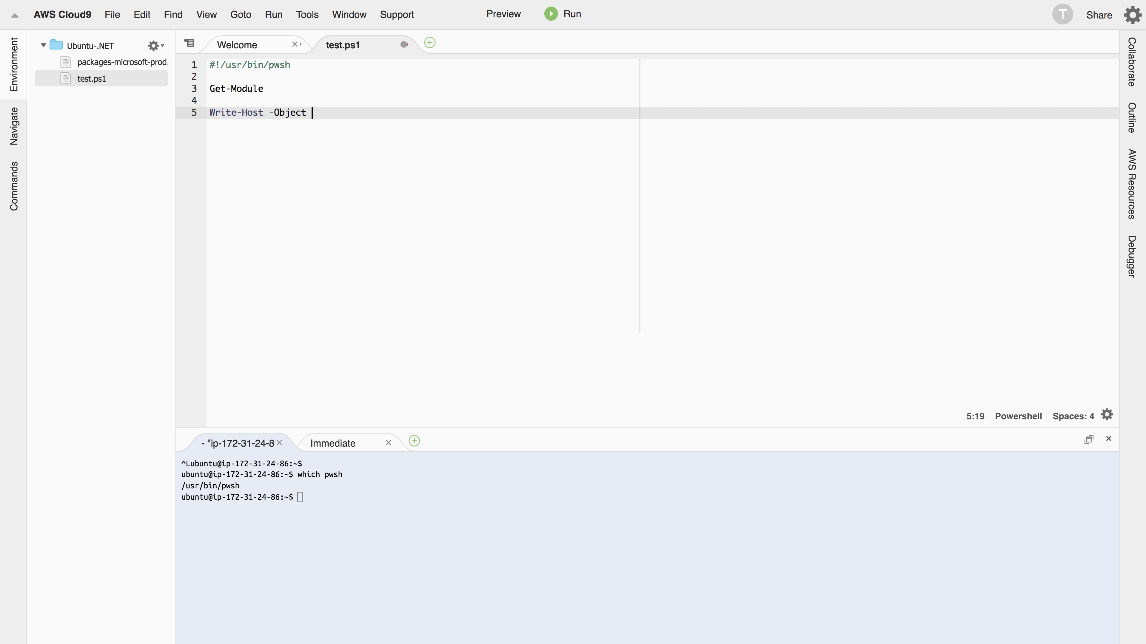
{"action": "left_click", "coordinate": [111, 14]}
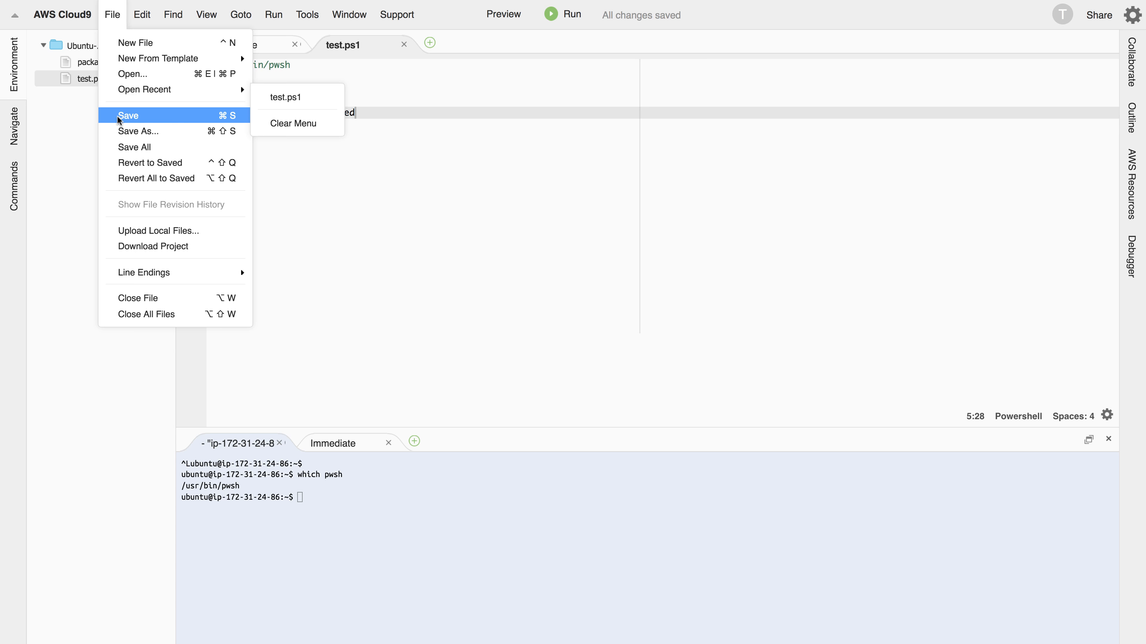
Save test.ps1, chmod +x it, and run ./test.ps1 so the terminal prints Finished.
{"action": "left_click", "coordinate": [127, 115]}
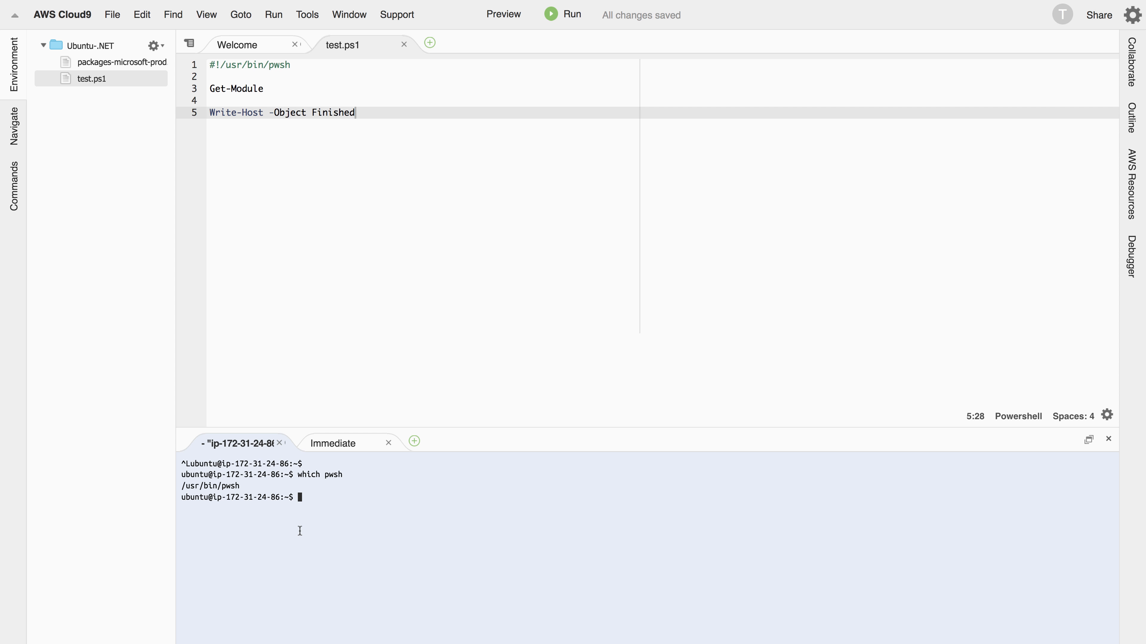
{"action": "type", "text": "chmod +x test.ps1"}
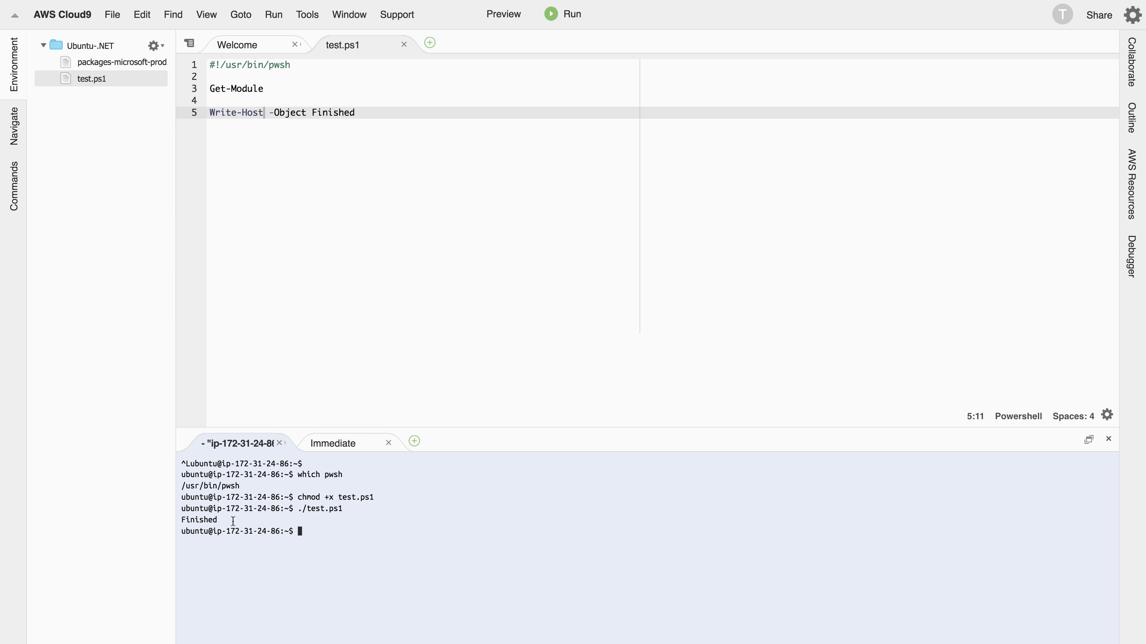
Start pwsh, run ./test.ps1, and select the listed Get-Module output above Finished.
{"action": "type", "text": "pwsh"}
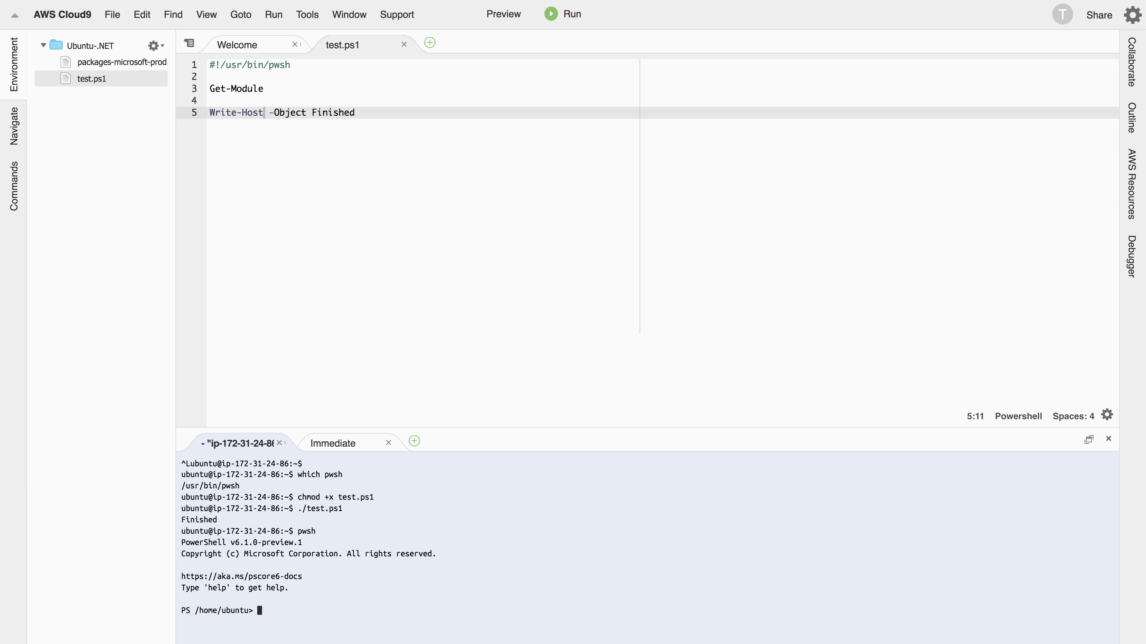
{"action": "type", "text": "./test.ps1"}
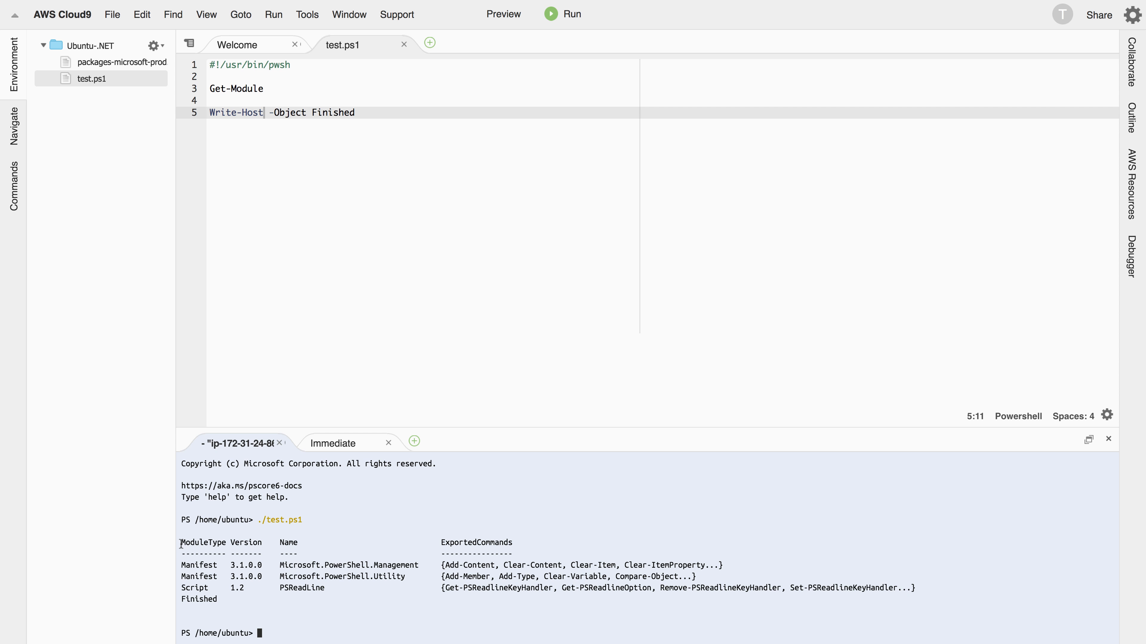
{"action": "left_click_drag", "start_coordinate": [180, 543], "coordinate": [350, 592]}
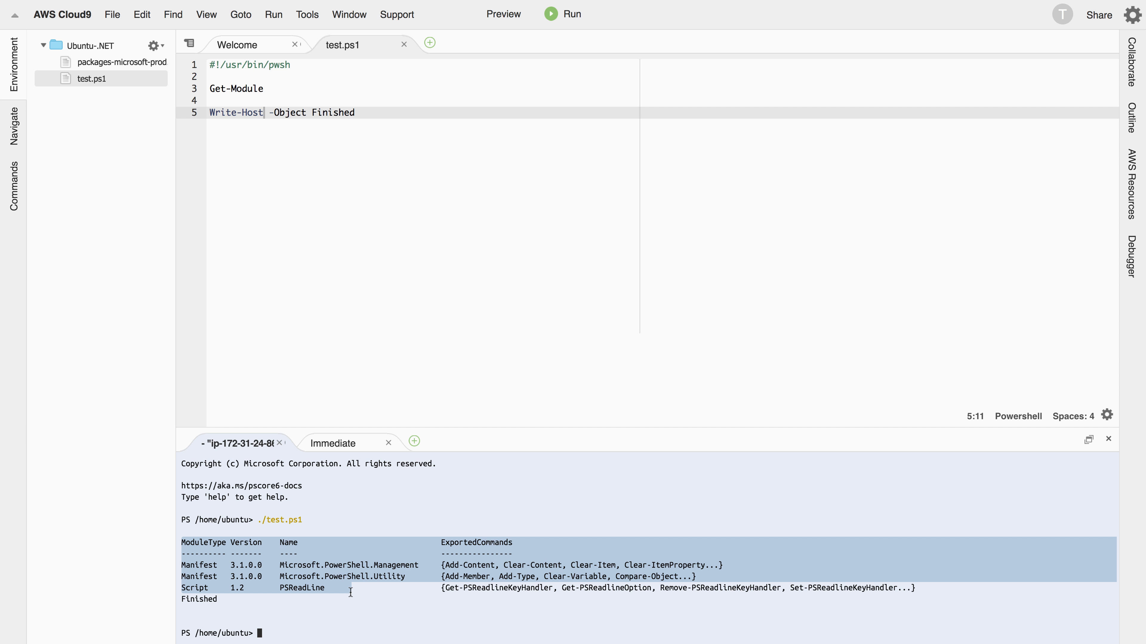